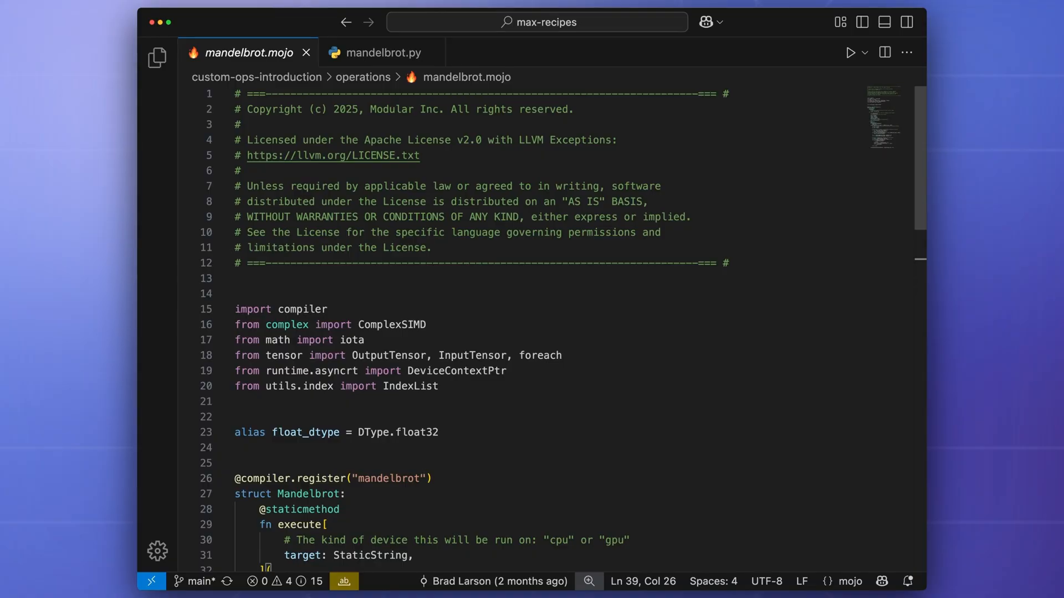
Step: Highlight the foreach line in mandelbrot.mojo, then bring up the mandelbrot.py graph script
scroll("down", 3)
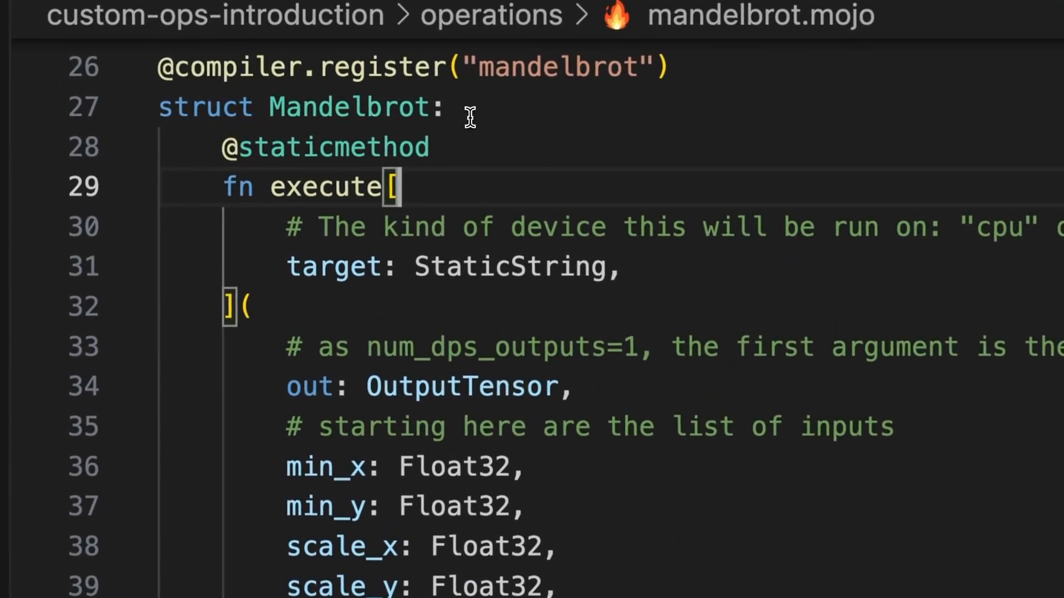
mouse_move(161, 66)
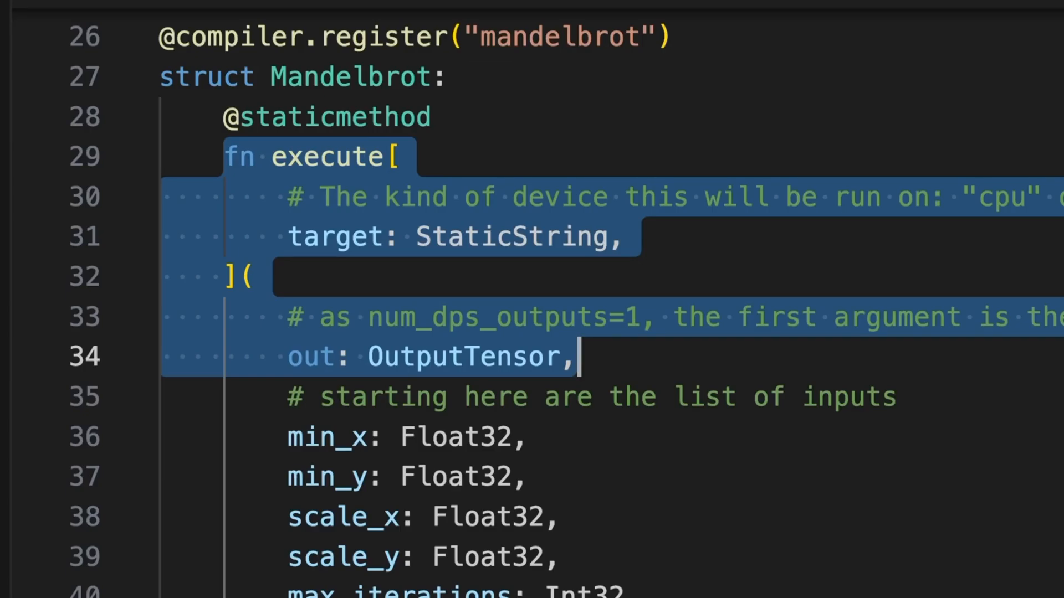
scroll("down", 3)
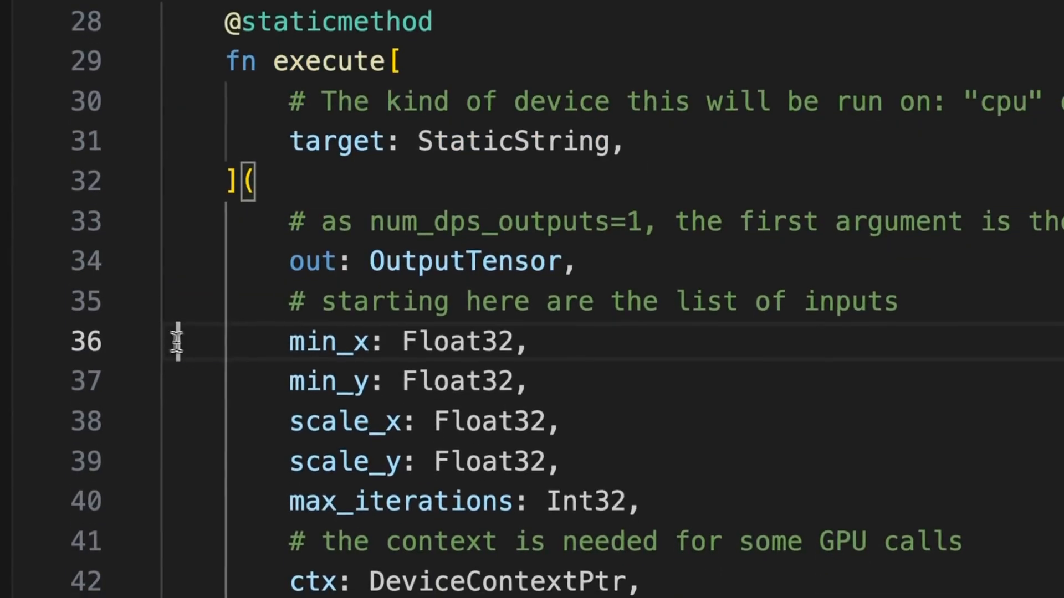
left_click_drag(288, 341, 645, 499)
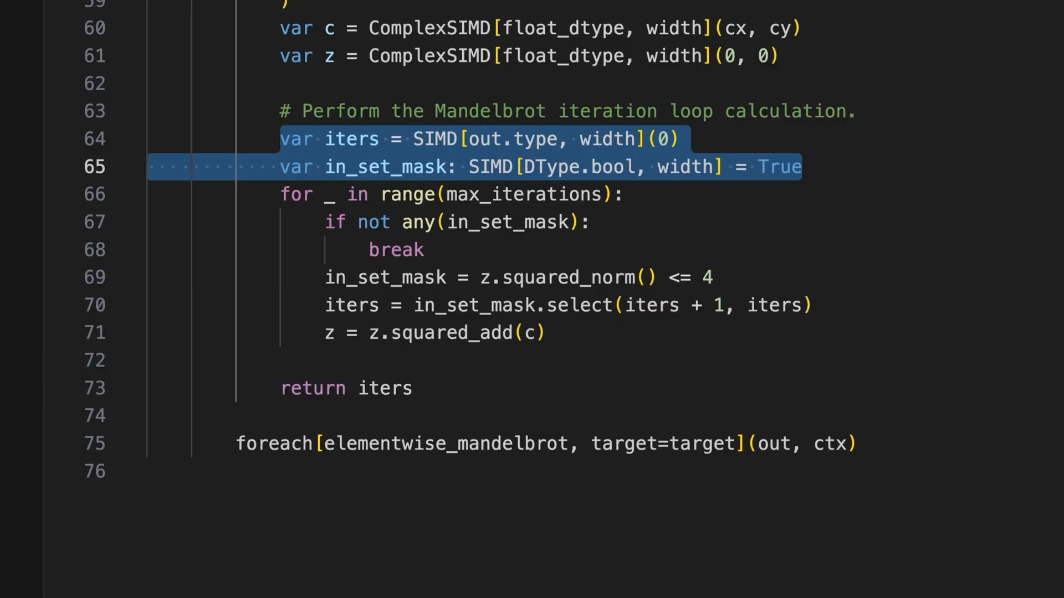
left_click(804, 167)
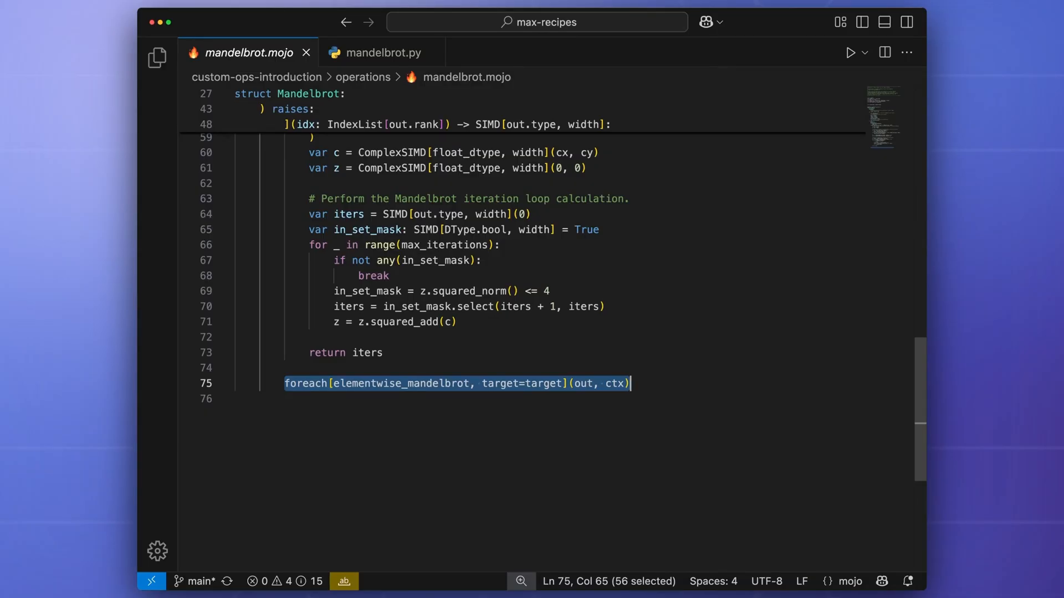
left_click(380, 52)
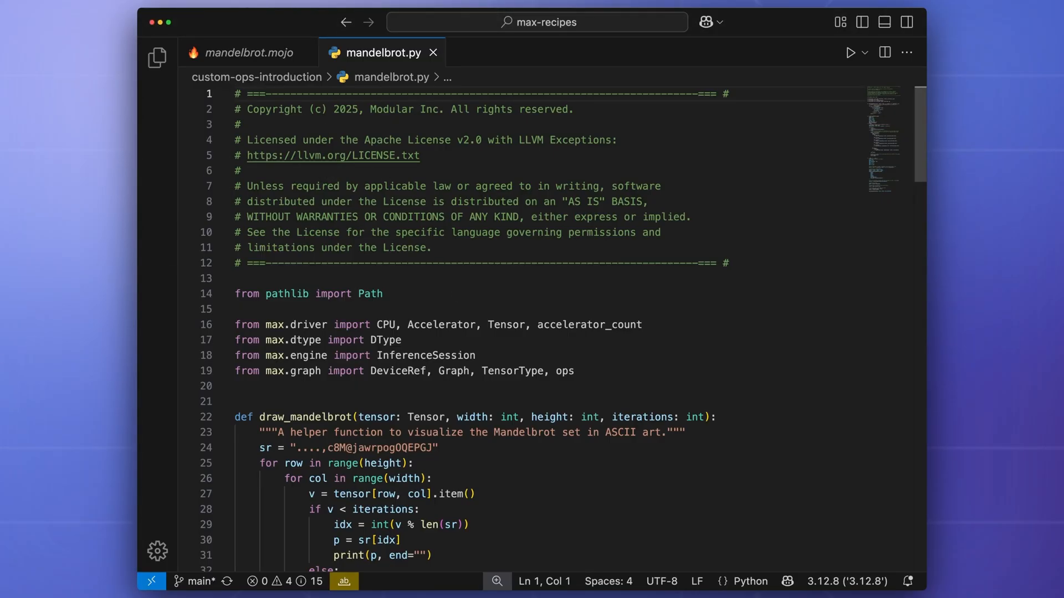
scroll("down", 3)
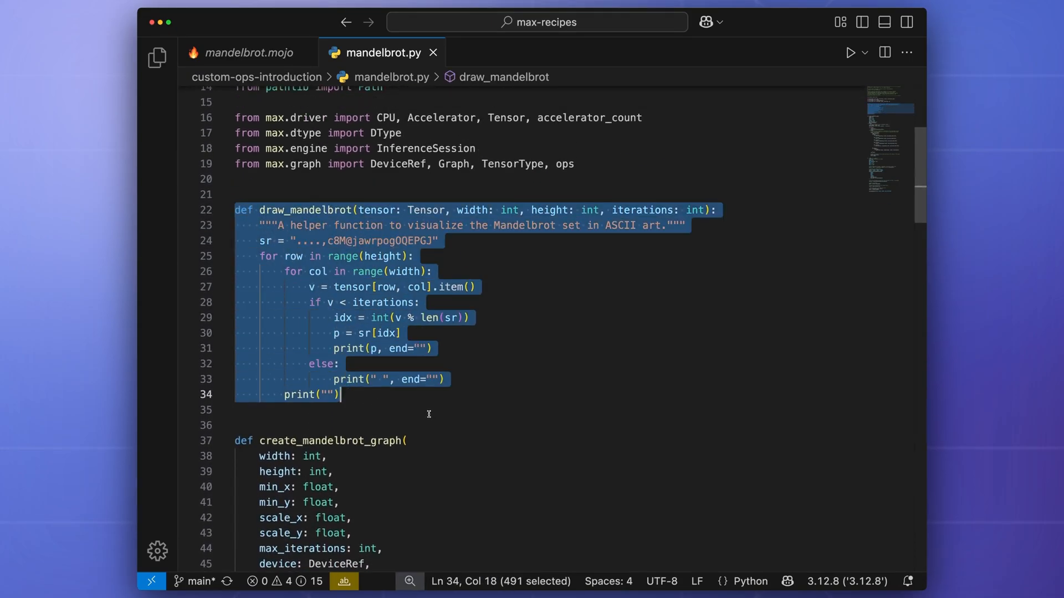
left_click(429, 410)
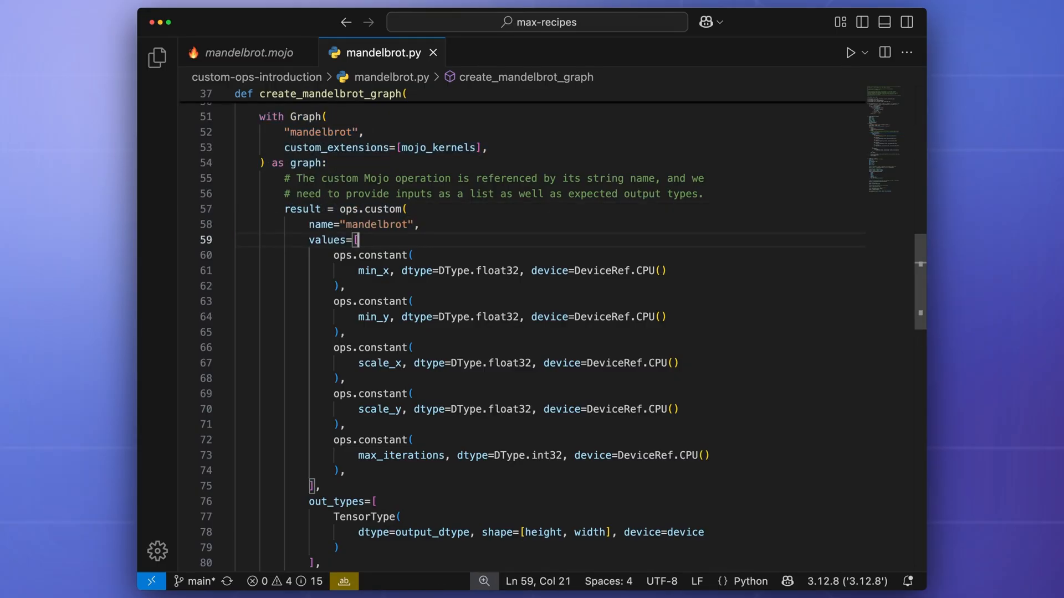
scroll("down", 3)
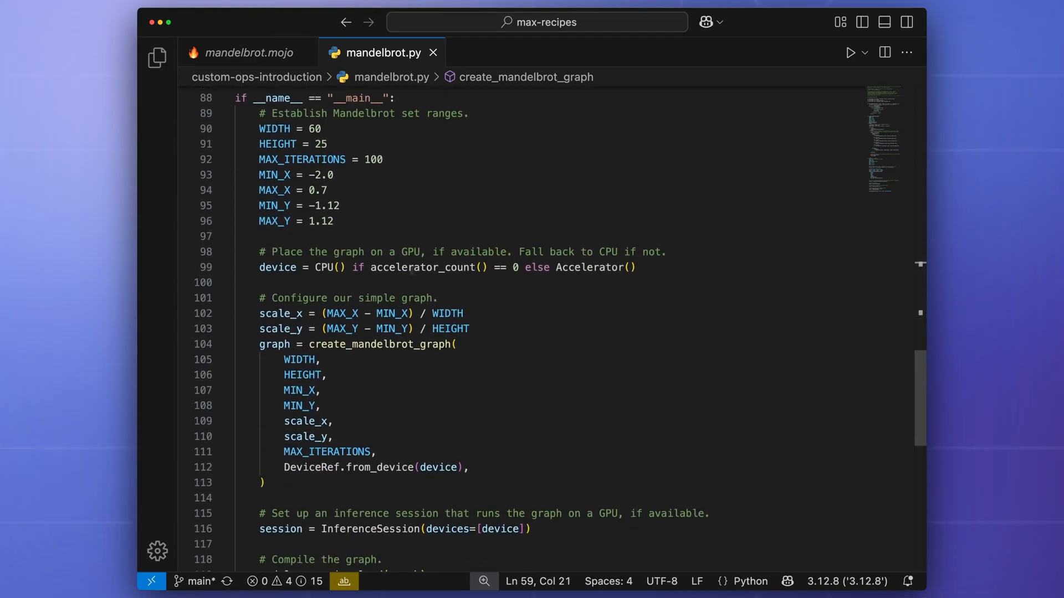
left_click_drag(259, 129, 333, 221)
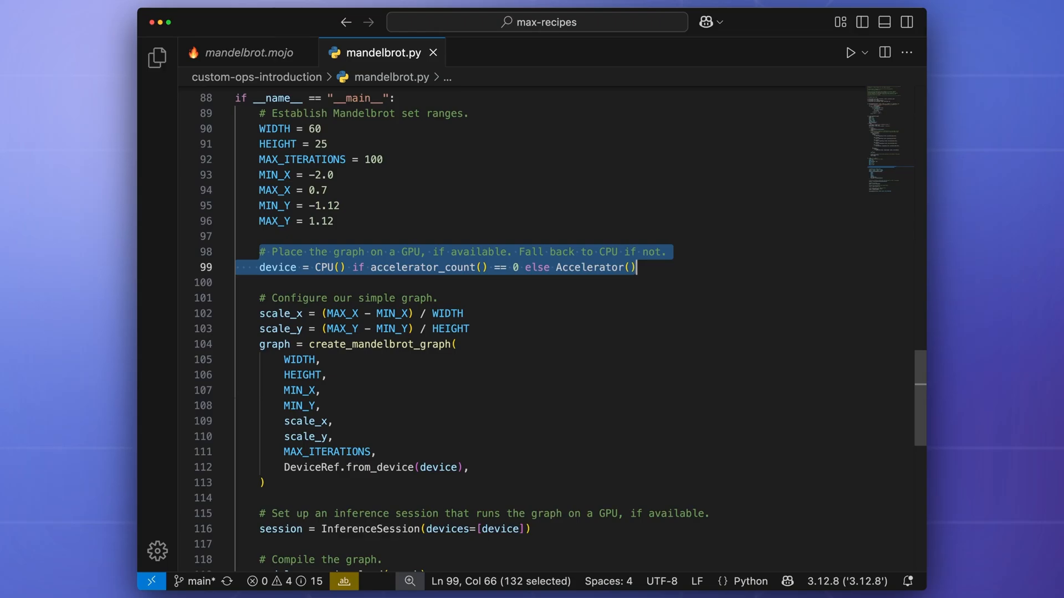
scroll("down", 3)
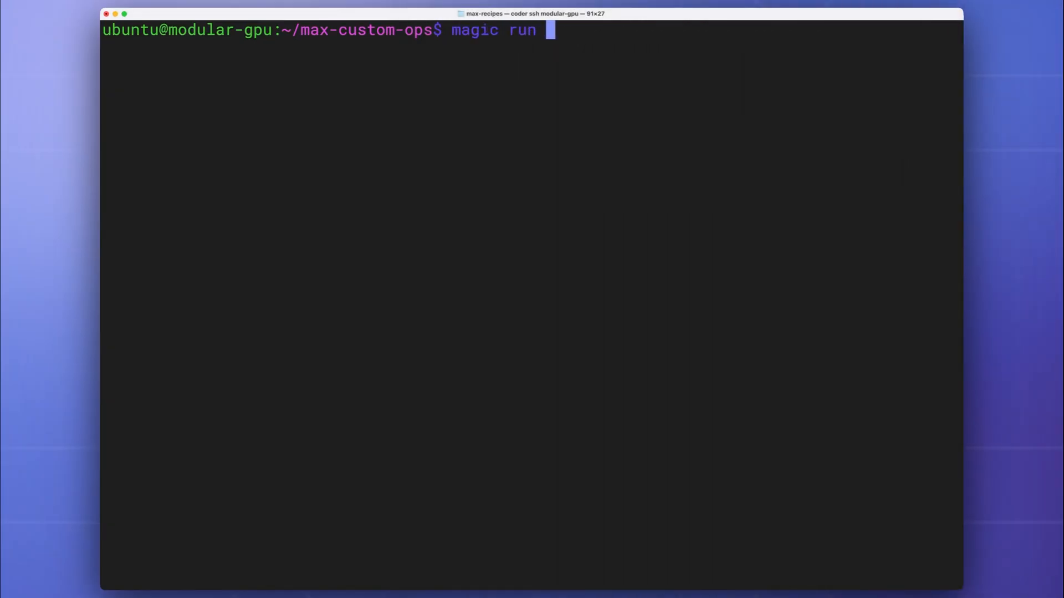
Step: Run 'magic run mandelbrot' in the max-custom-ops terminal
type("mandelbrot")
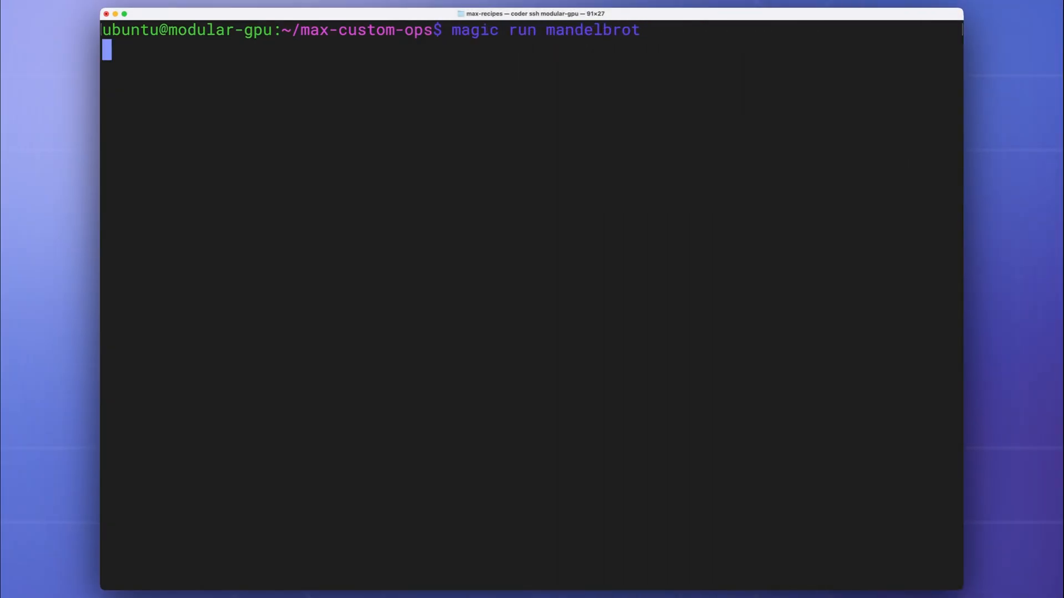